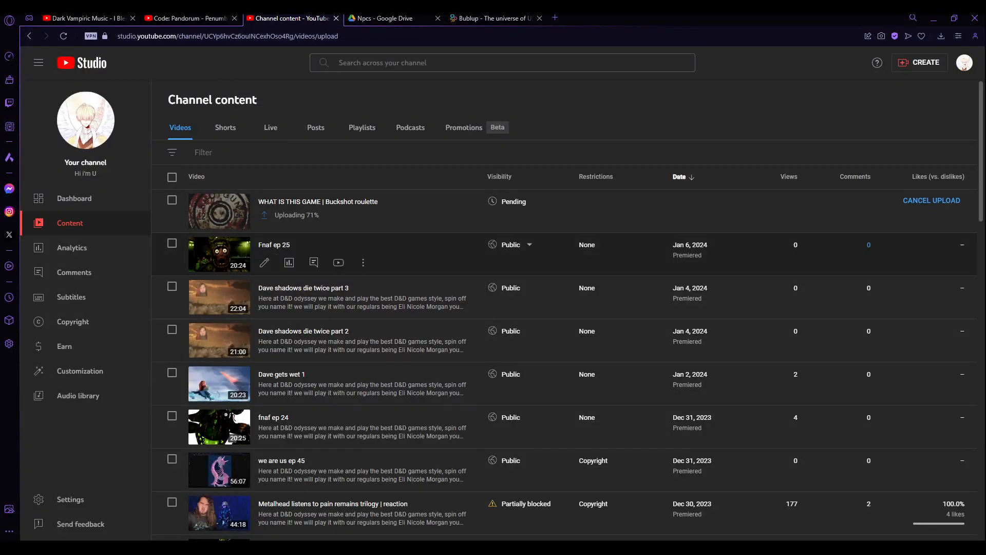
Switch to the 'Npcs - Google Drive' tab showing the power subfolders and character images
{"action": "left_click", "coordinate": [390, 19]}
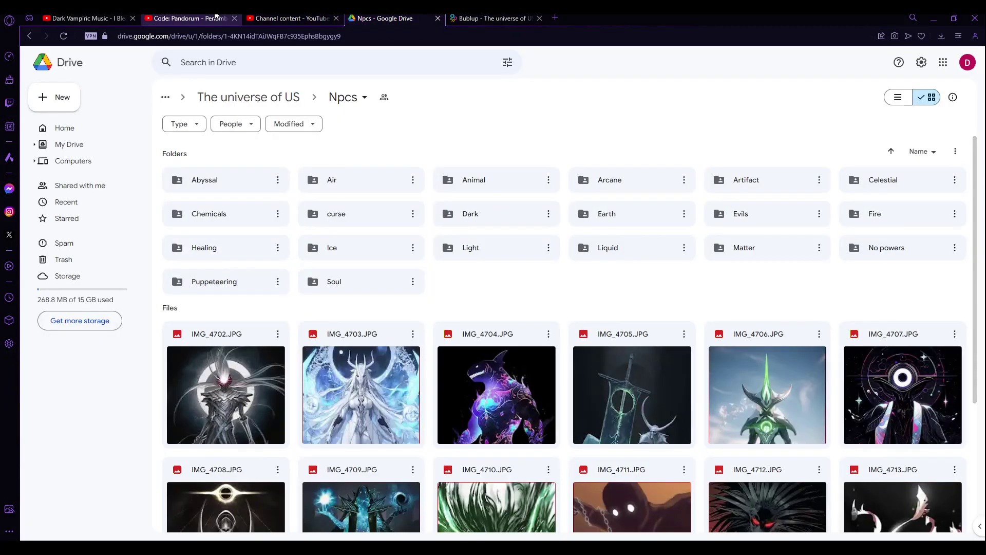
{"action": "mouse_move", "coordinate": [470, 247]}
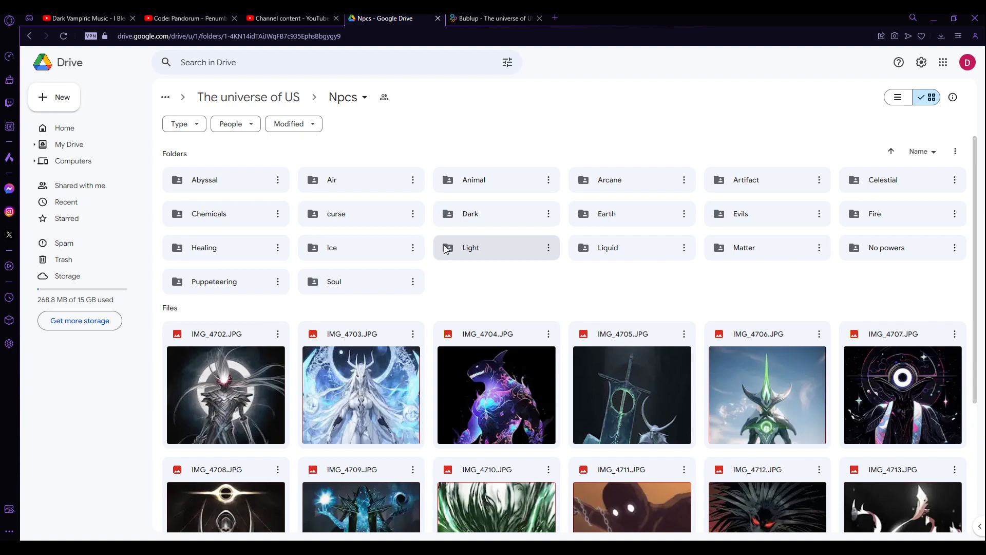
{"action": "mouse_move", "coordinate": [470, 247]}
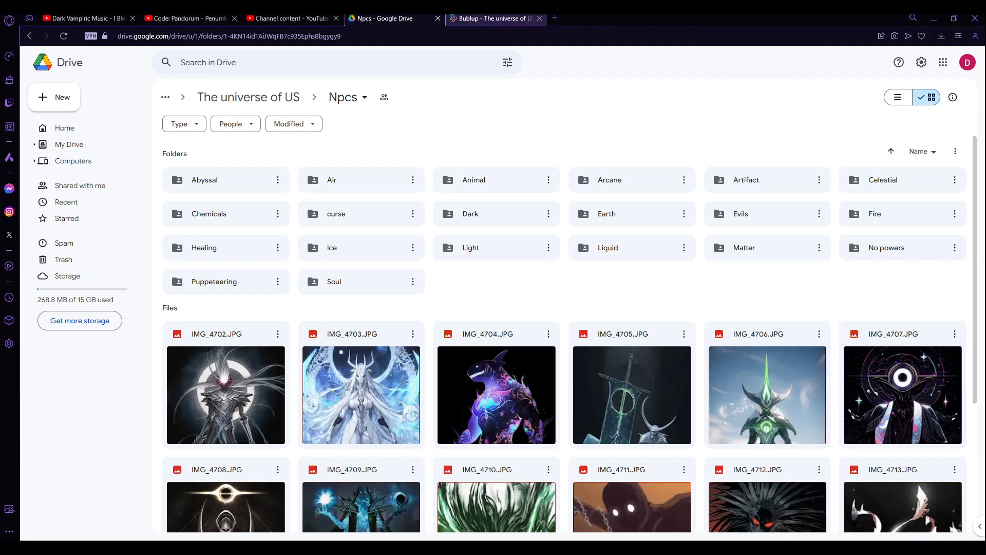
{"action": "left_click", "coordinate": [291, 18]}
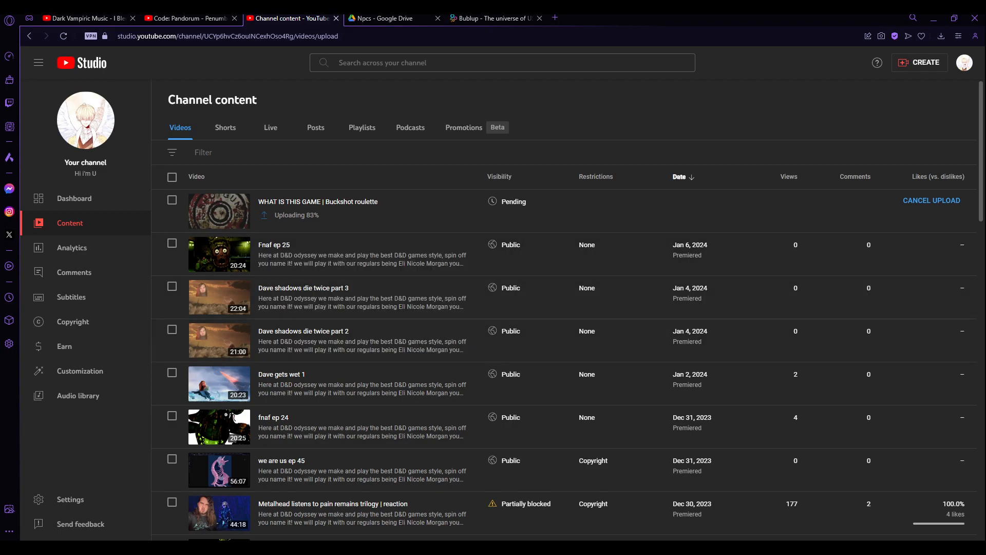
{"action": "mouse_move", "coordinate": [873, 391]}
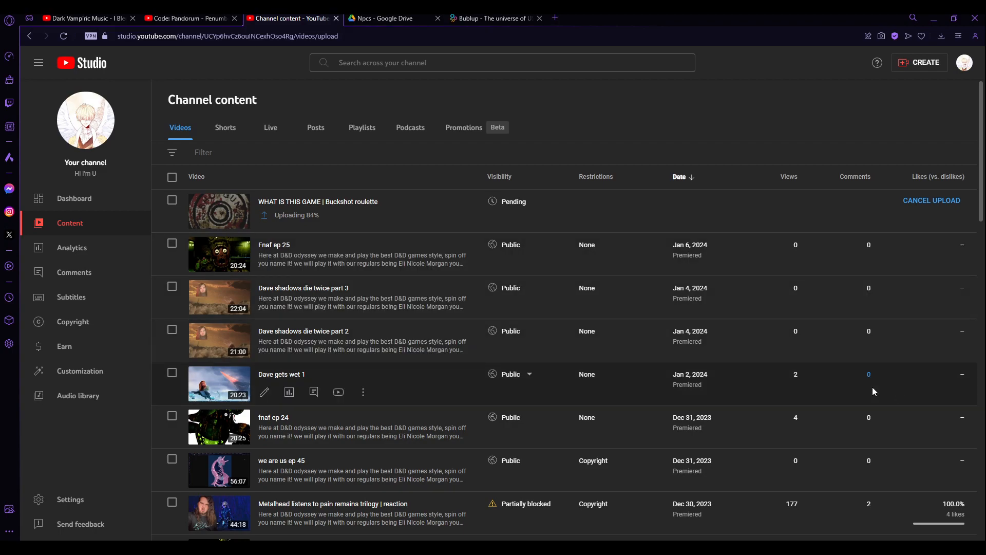
{"action": "left_click", "coordinate": [188, 17]}
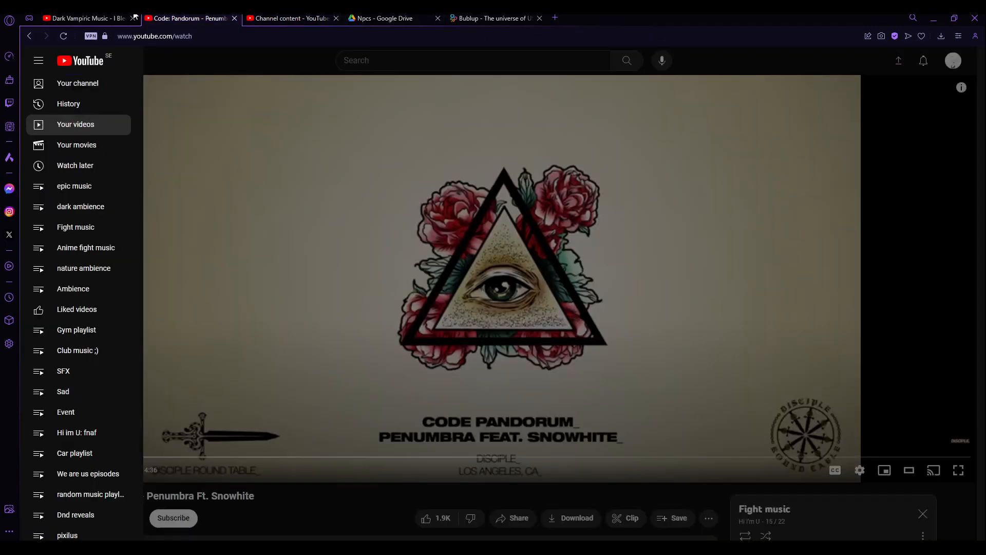
{"action": "left_click", "coordinate": [380, 18]}
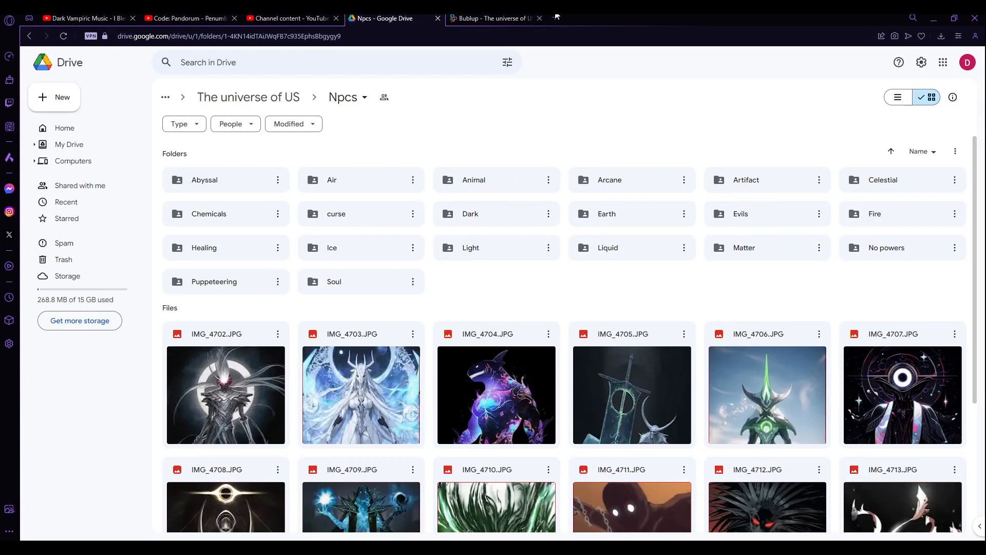